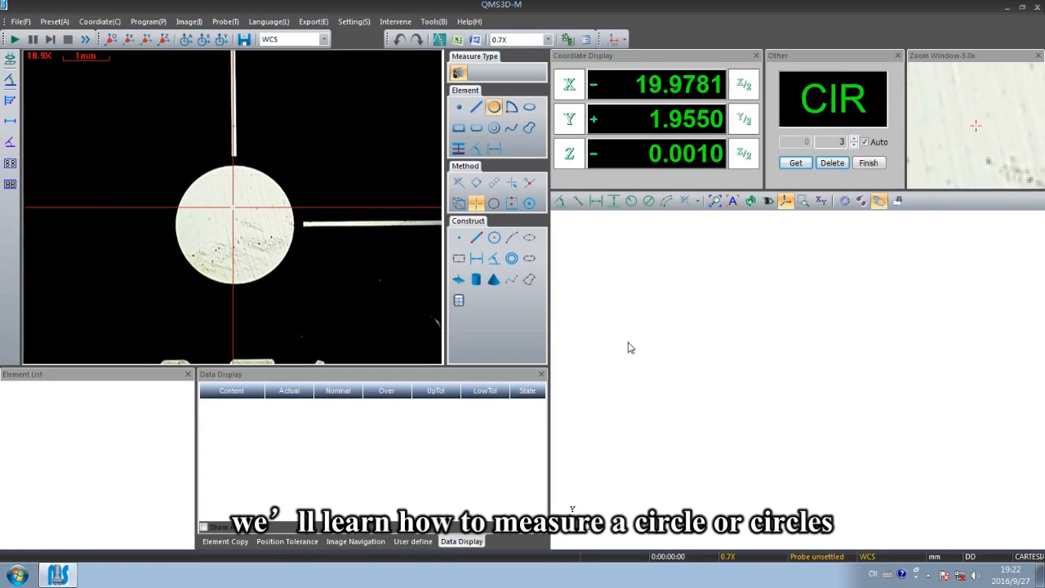
mouse_move(554, 333)
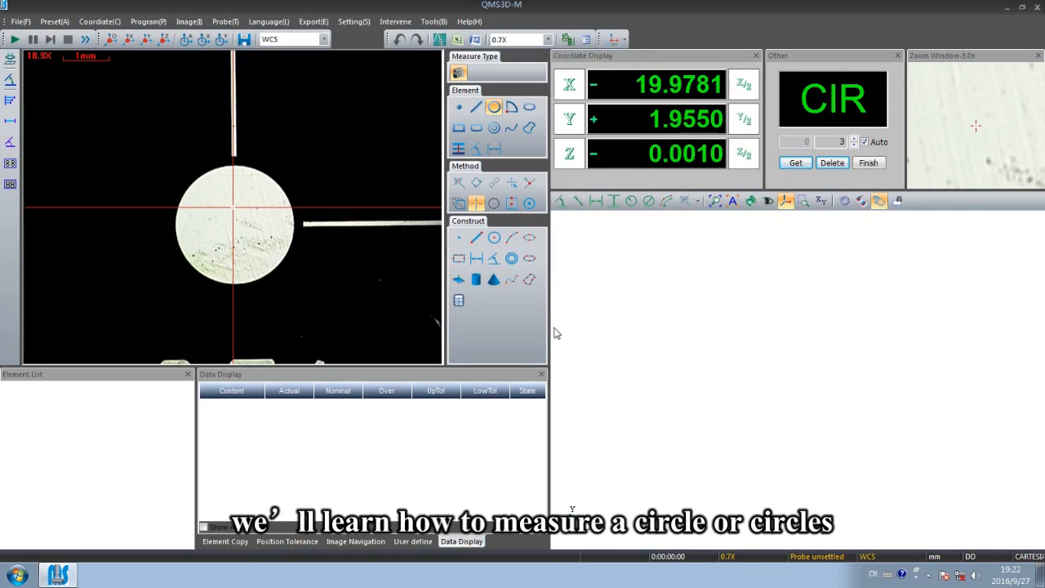
- Select the Circle element and switch to the whole-object automatic point selection method
click(494, 107)
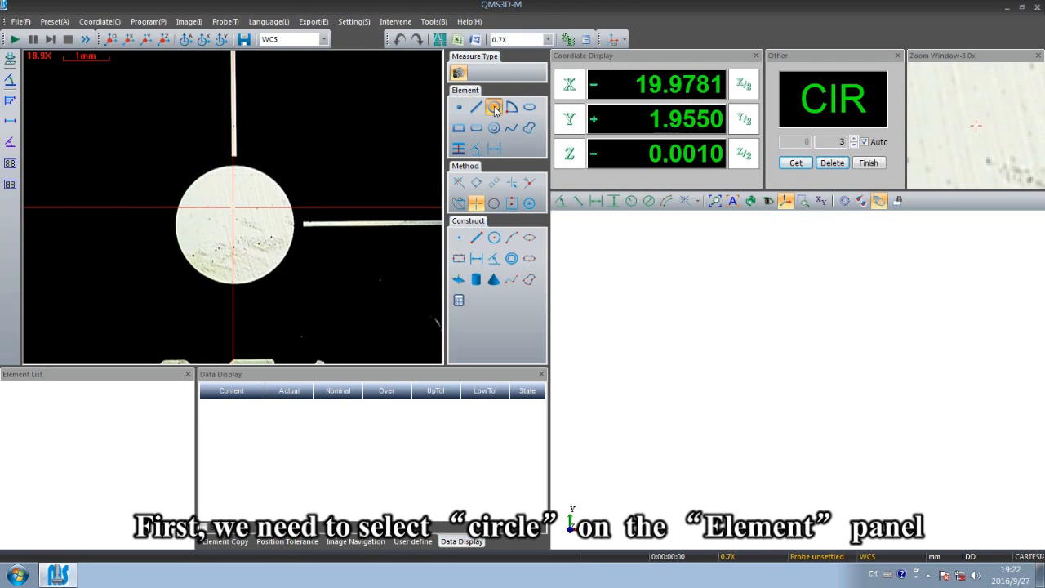
click(493, 107)
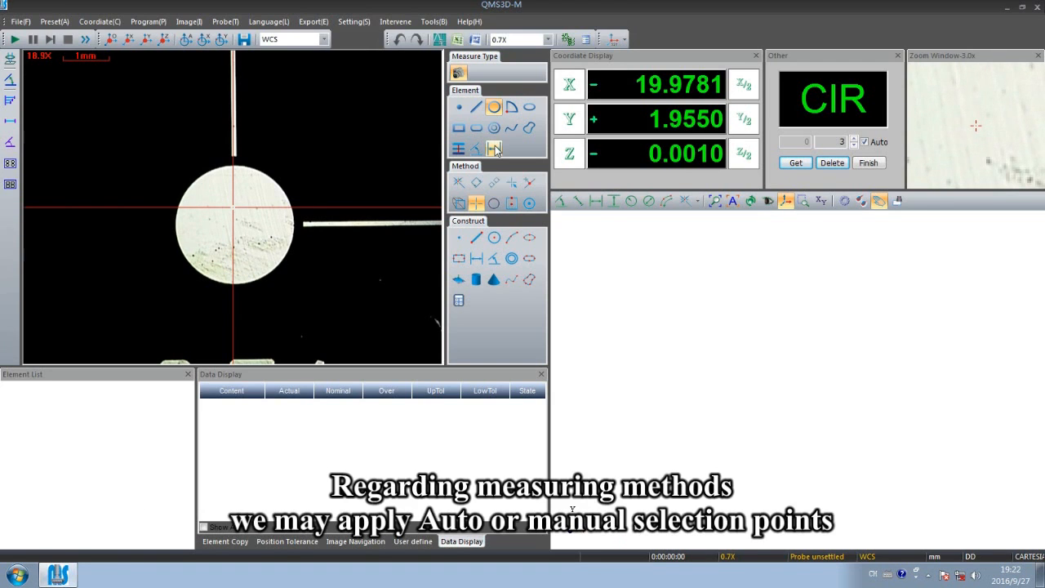
click(476, 182)
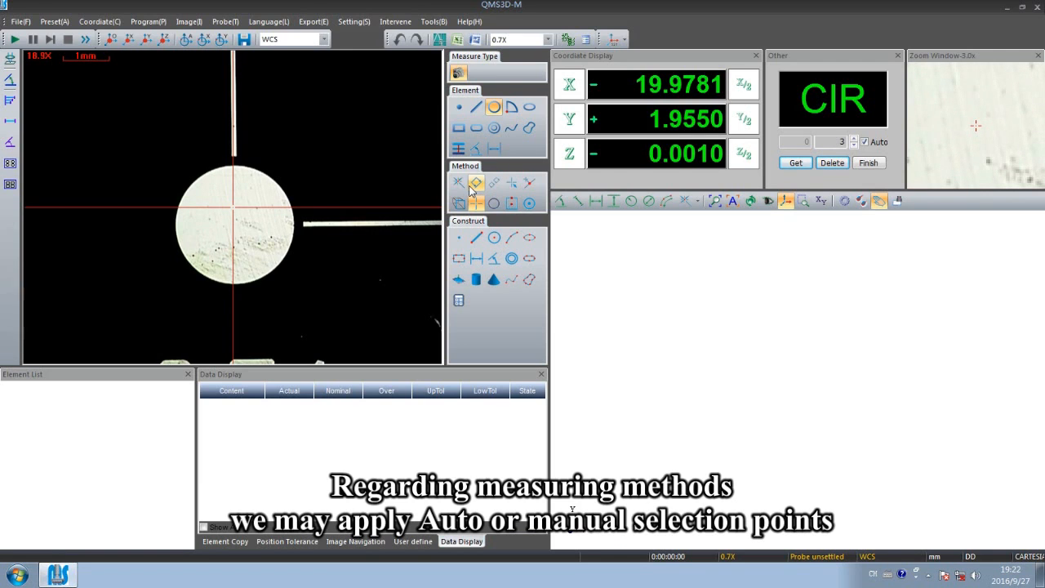
mouse_move(470, 191)
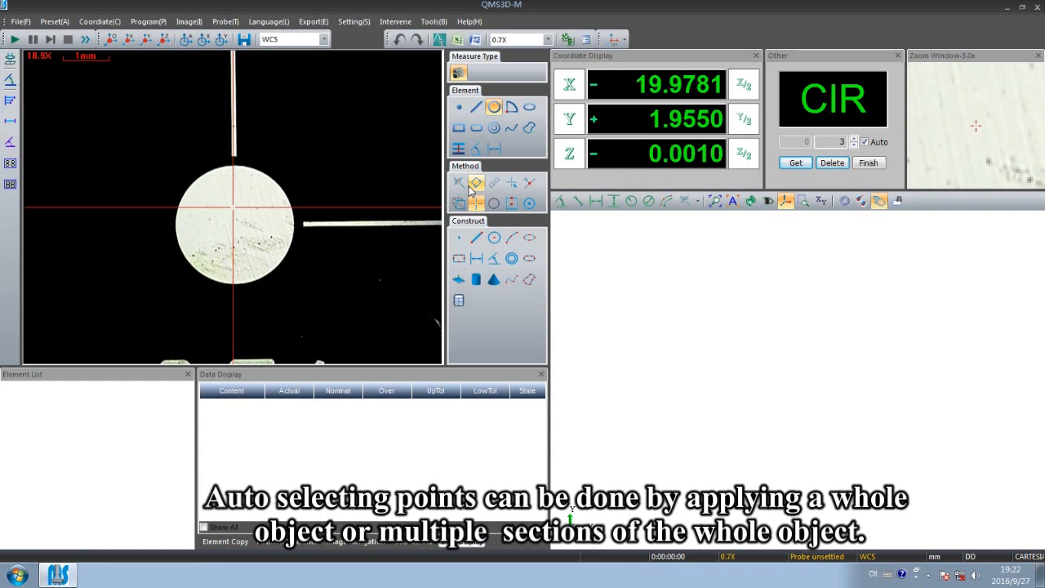
click(476, 183)
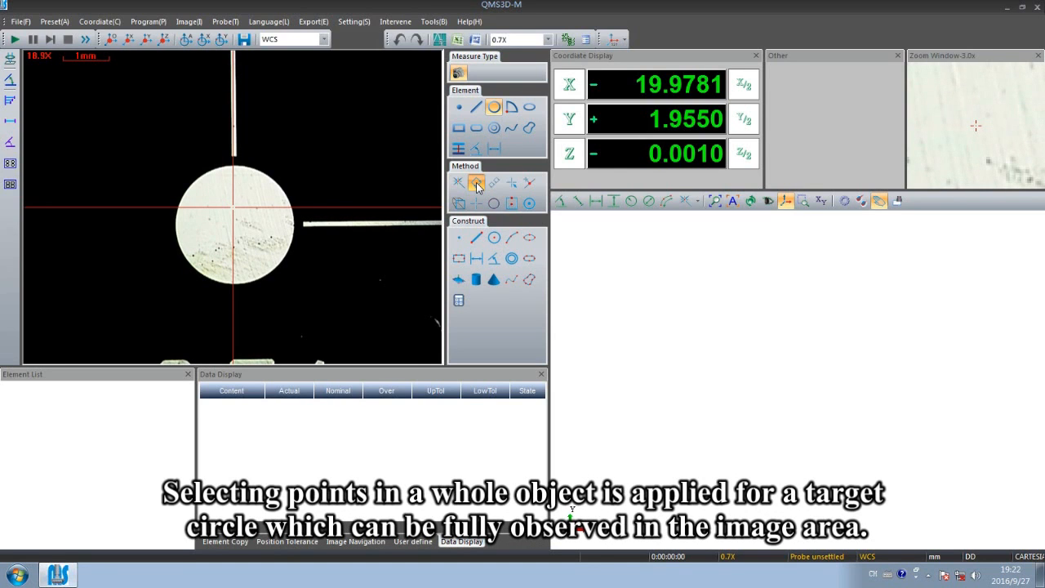
- Set the circle's automatic point capture to the Boundary method
click(476, 183)
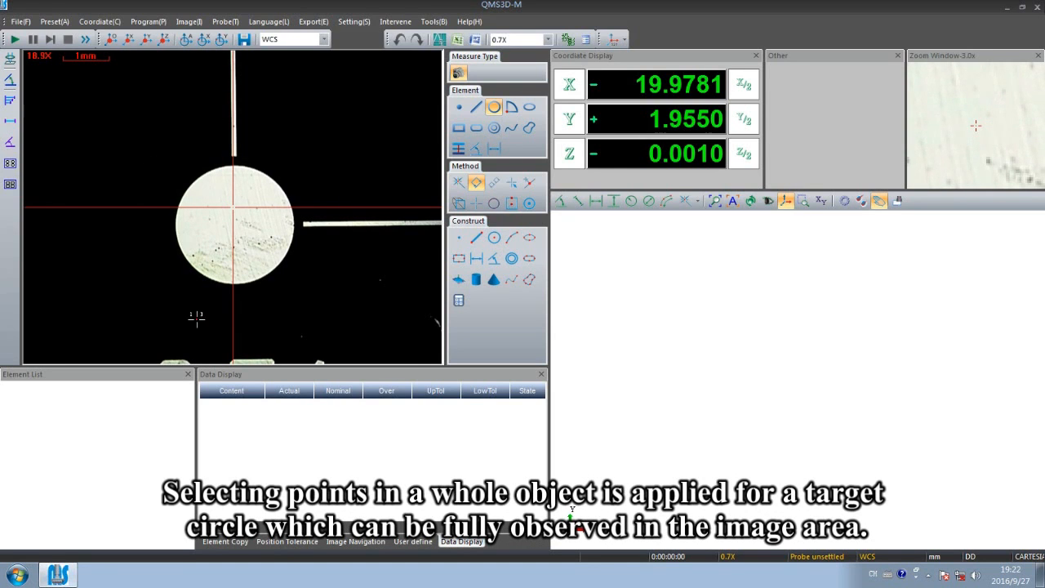
mouse_move(318, 192)
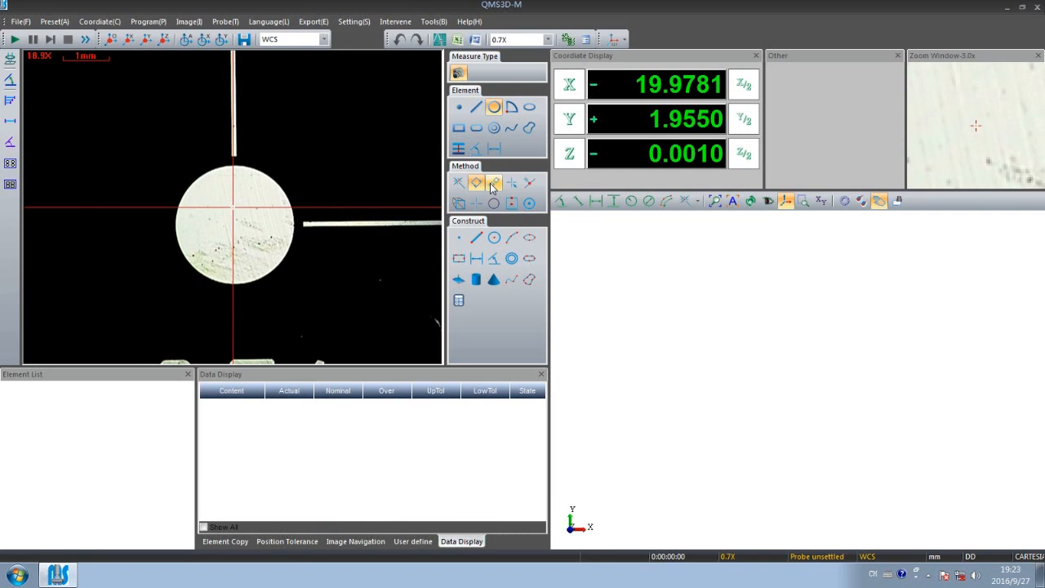
click(494, 183)
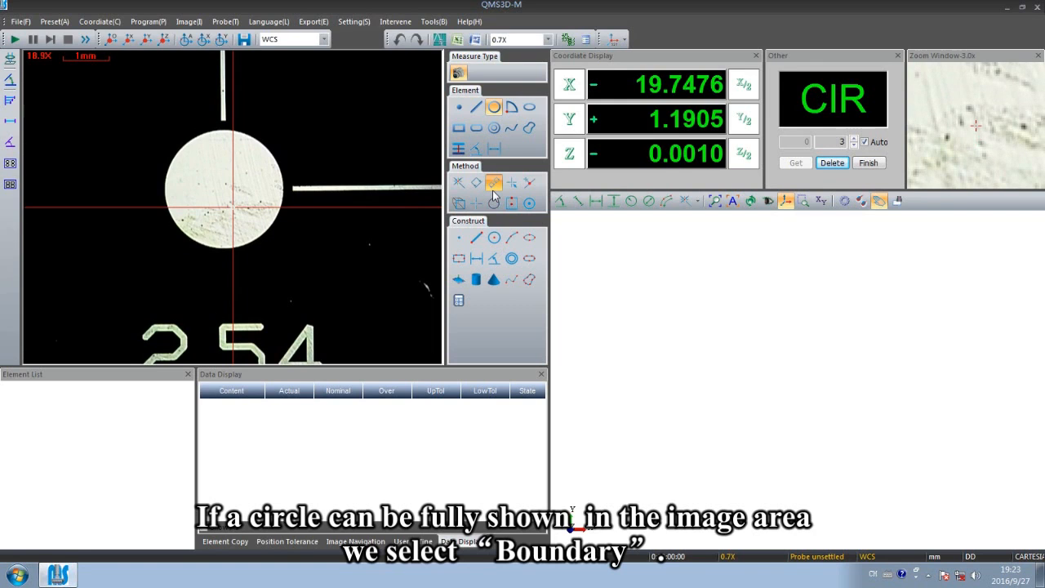
- Apply the whole-object auto method to capture green edge points around the small circle
click(477, 183)
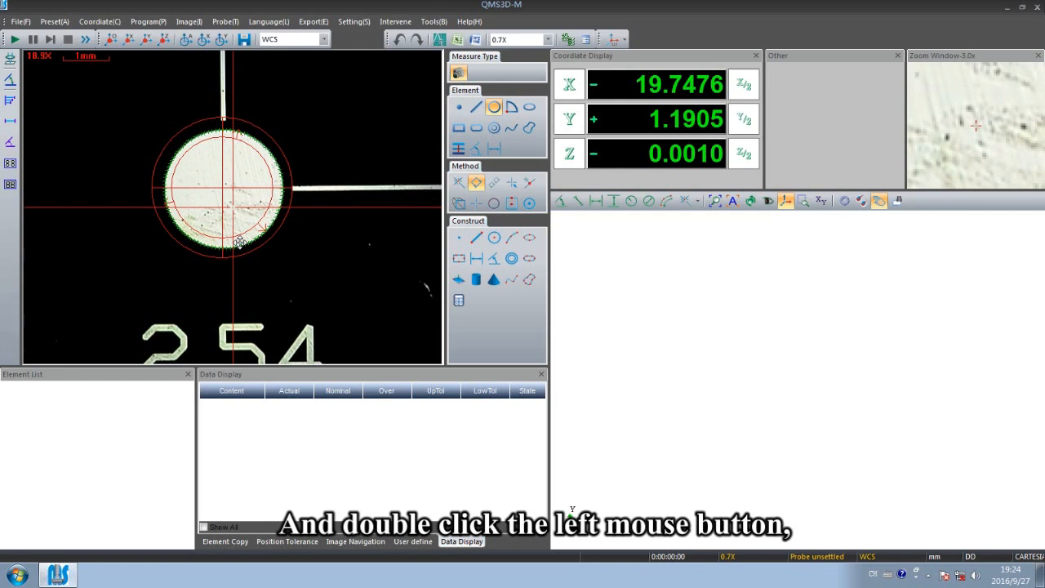
- Finish the small circle as CIR1 and display its diameter 2.5637
double_click(239, 243)
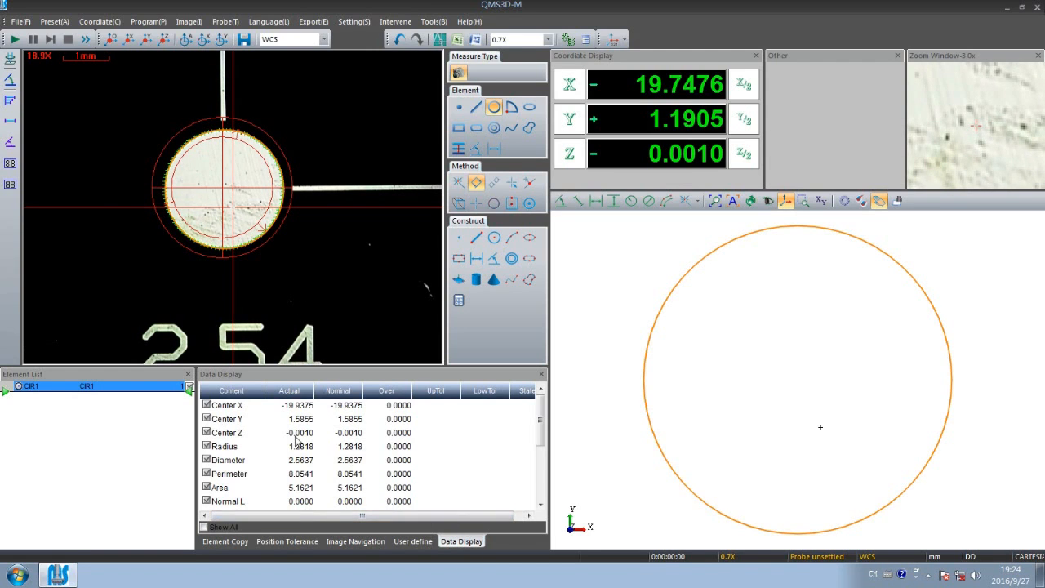
click(229, 460)
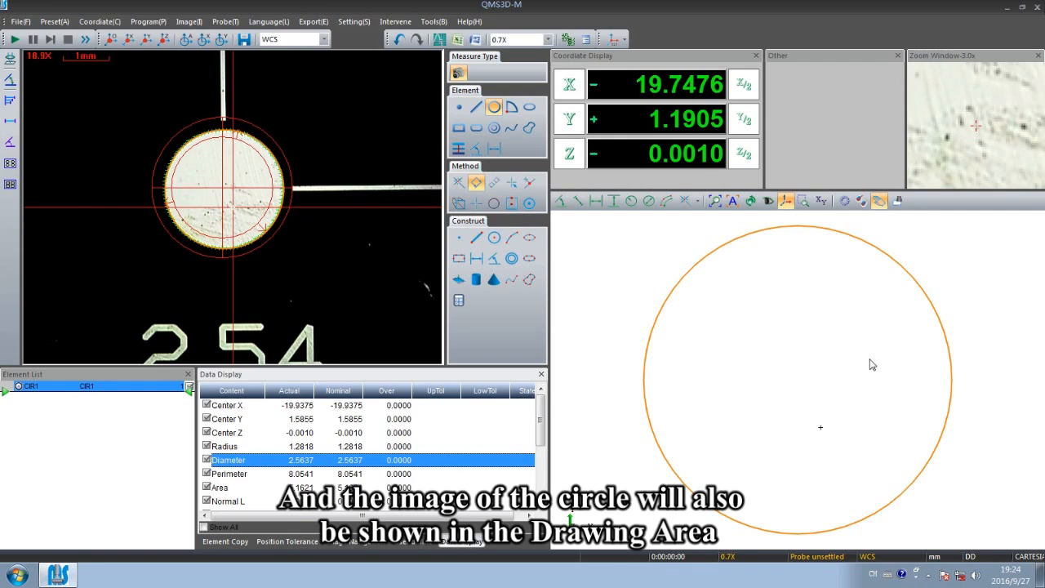
mouse_move(777, 404)
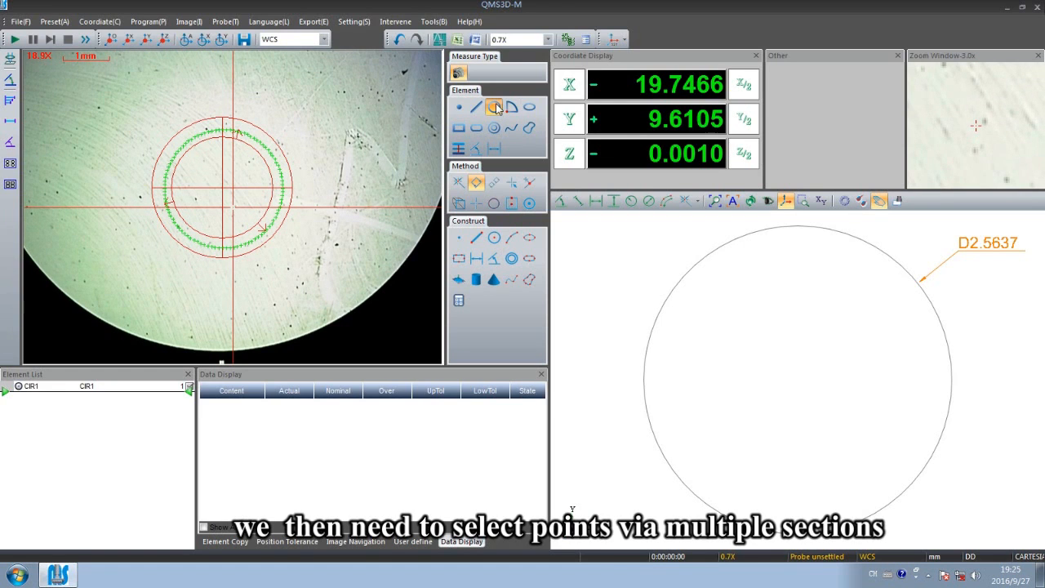
- Measure the large circle as CIR2 with multi-section auto points, diameter 10.1977
click(493, 107)
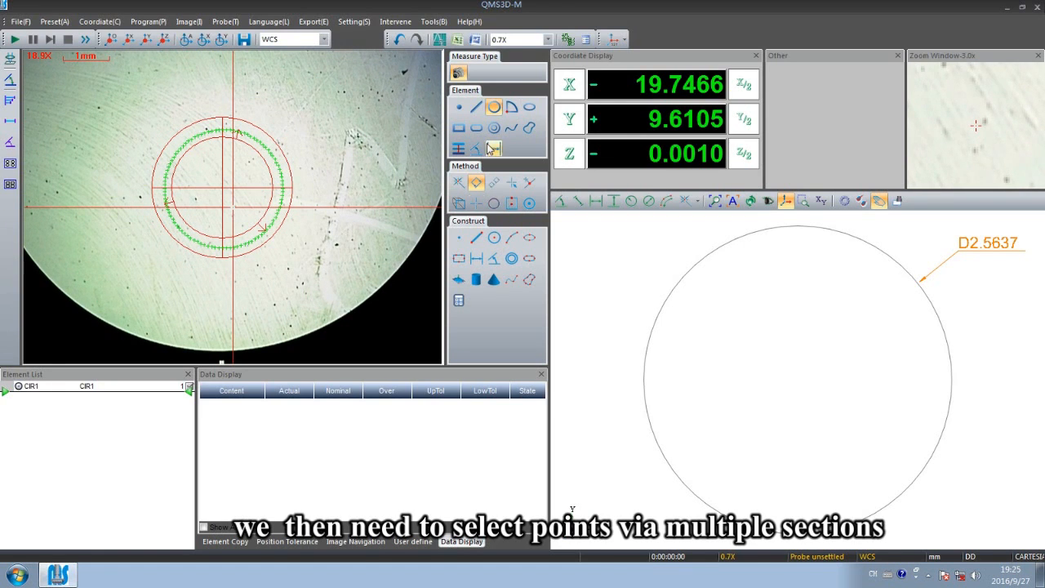
click(493, 183)
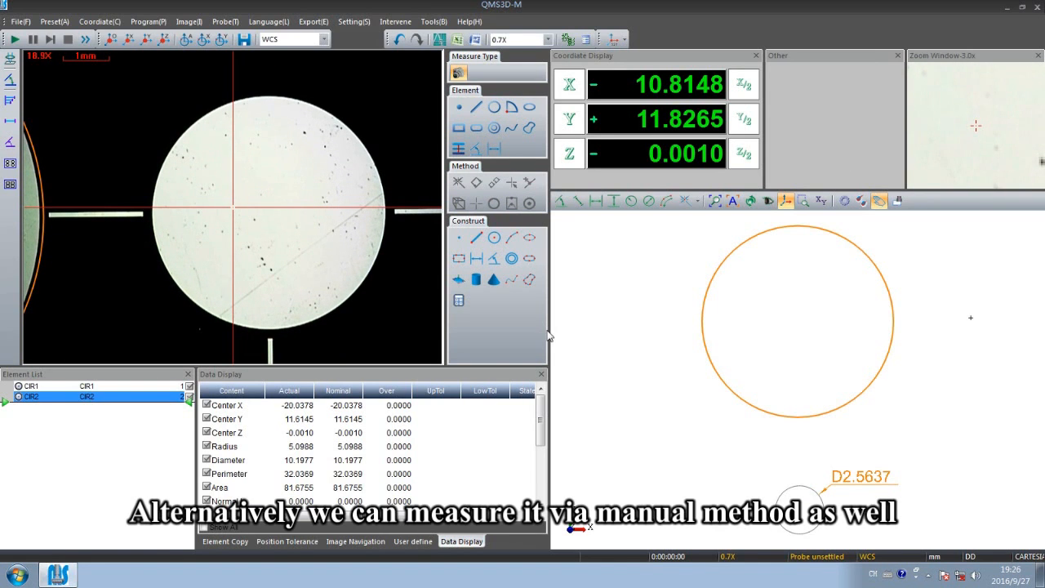
mouse_move(512, 362)
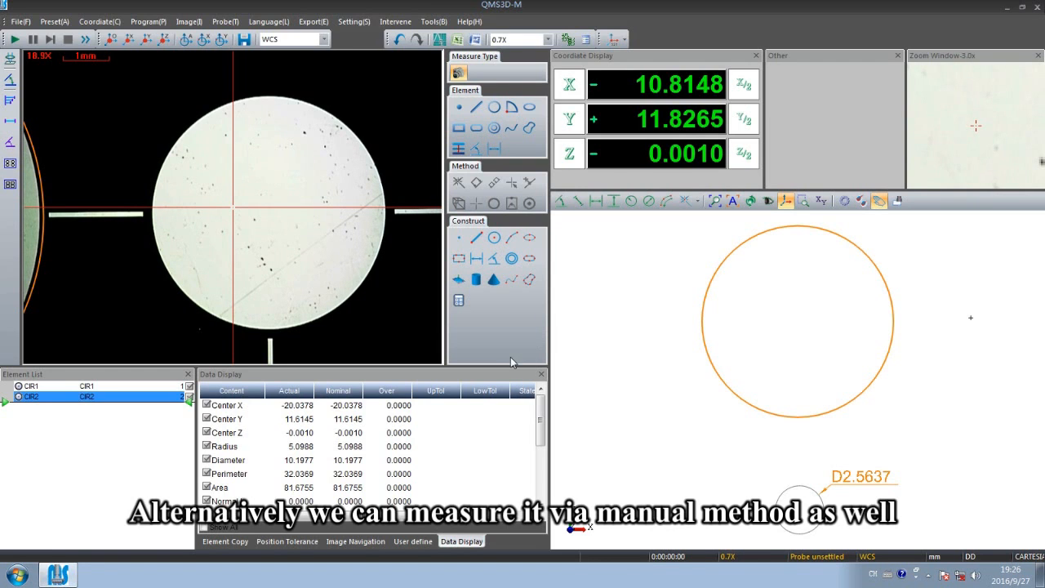
- Start a new circle measurement set for manual point picking
click(512, 259)
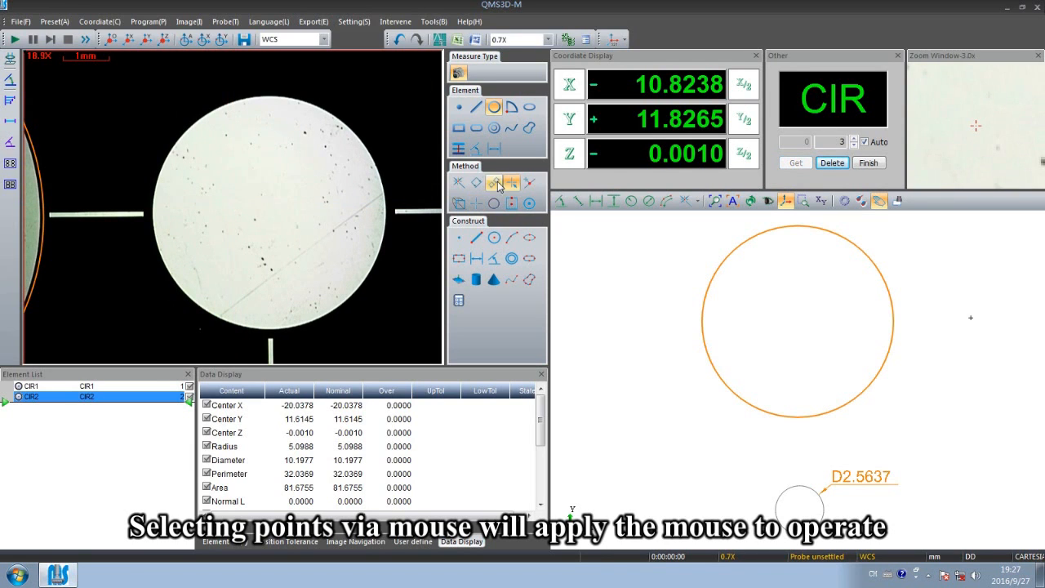
- Switch the new circle measurement to the cross-line point picking method
click(494, 182)
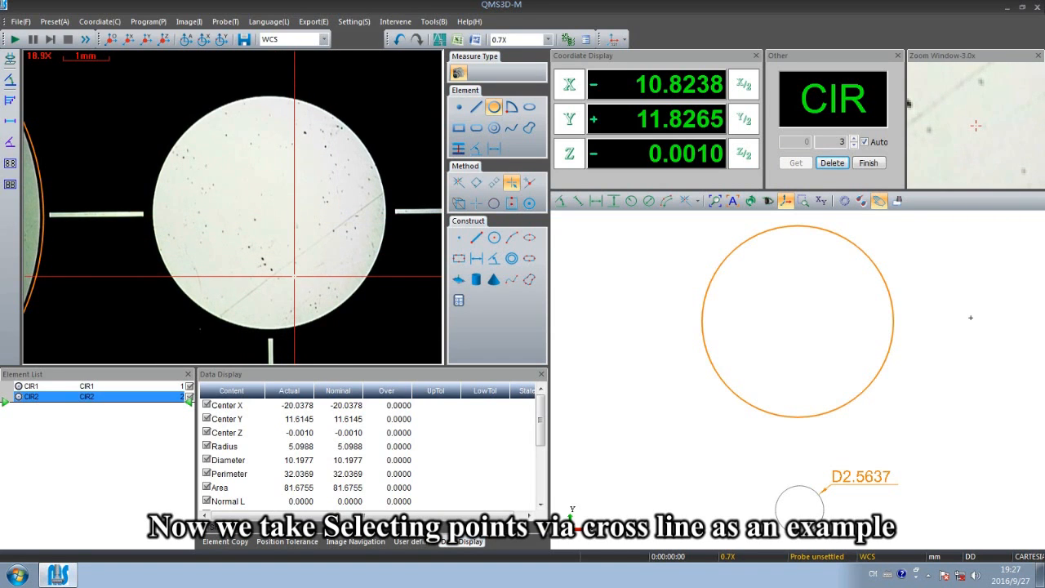
click(476, 203)
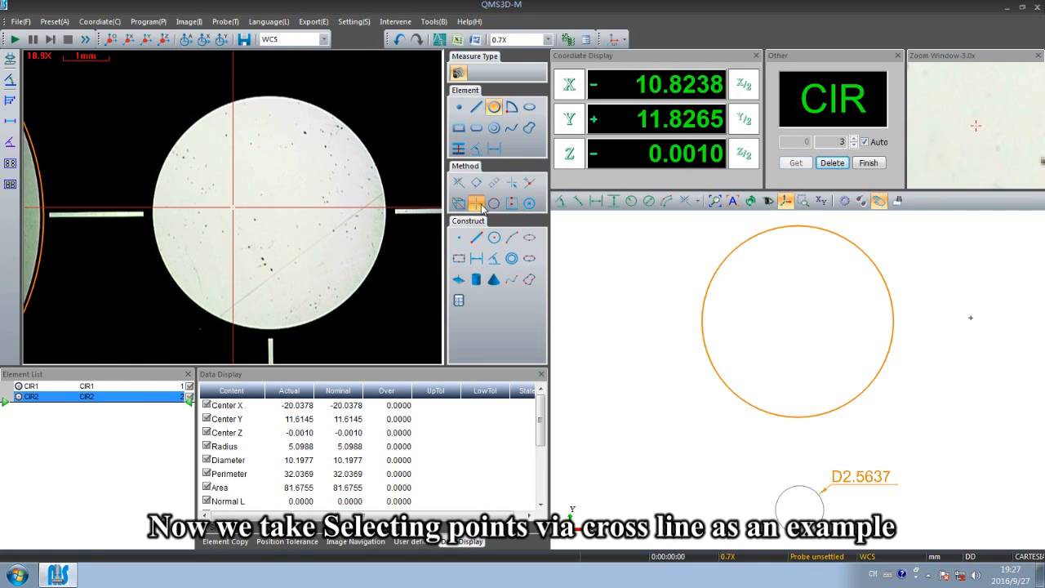